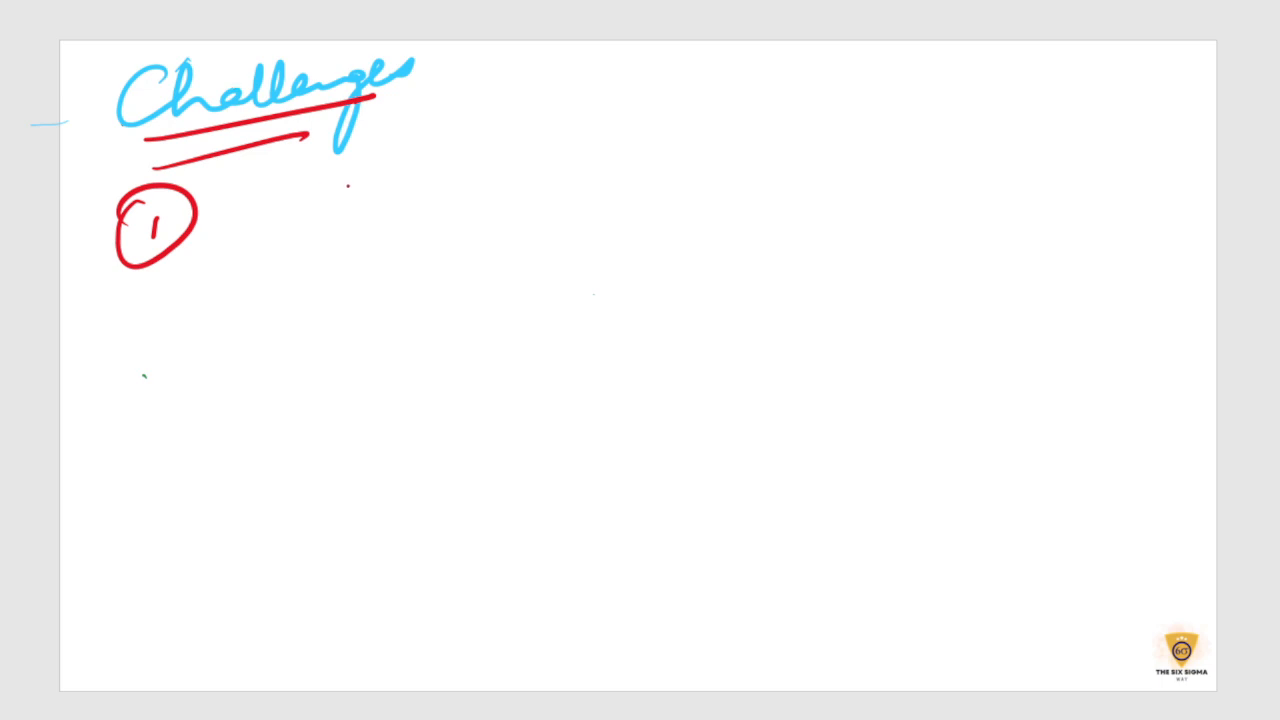
Handwrite 'Effective comm b/w department' in red beside point 1, underline it, and add a circled cross below
{"action": "left_click_drag", "start_coordinate": [264, 230], "coordinate": [364, 200]}
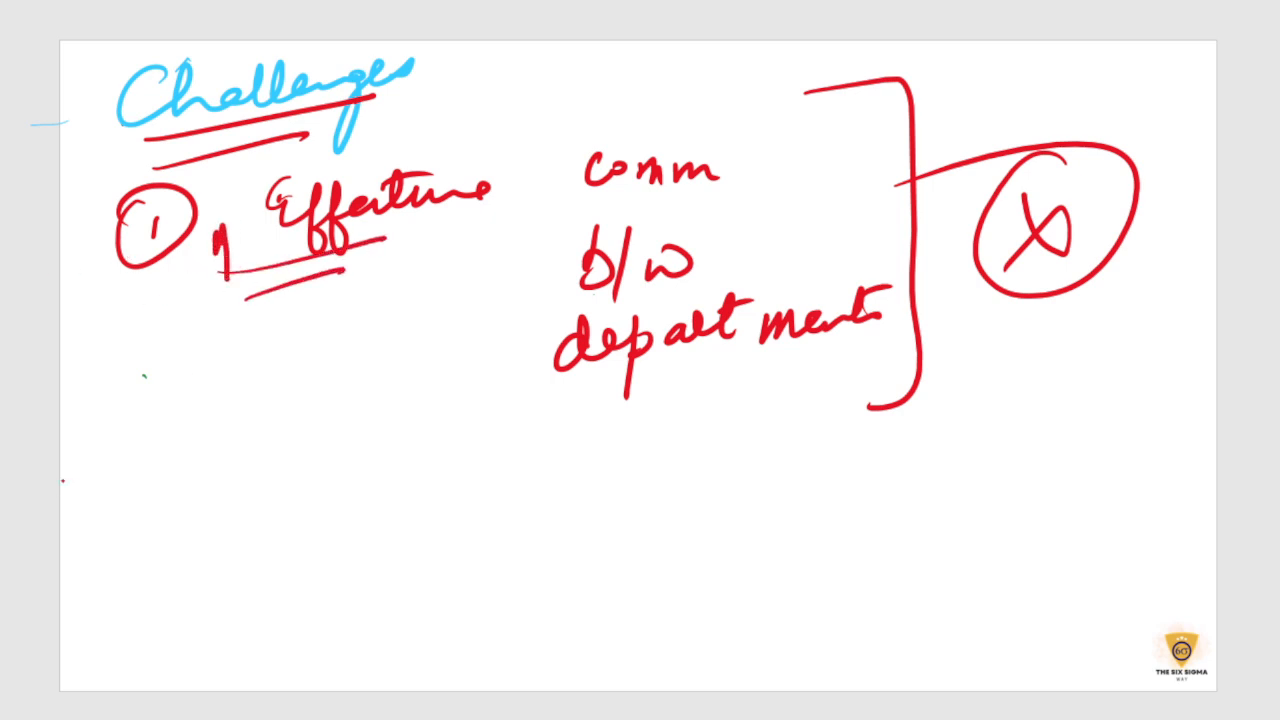
{"action": "left_click_drag", "start_coordinate": [210, 428], "coordinate": [730, 384]}
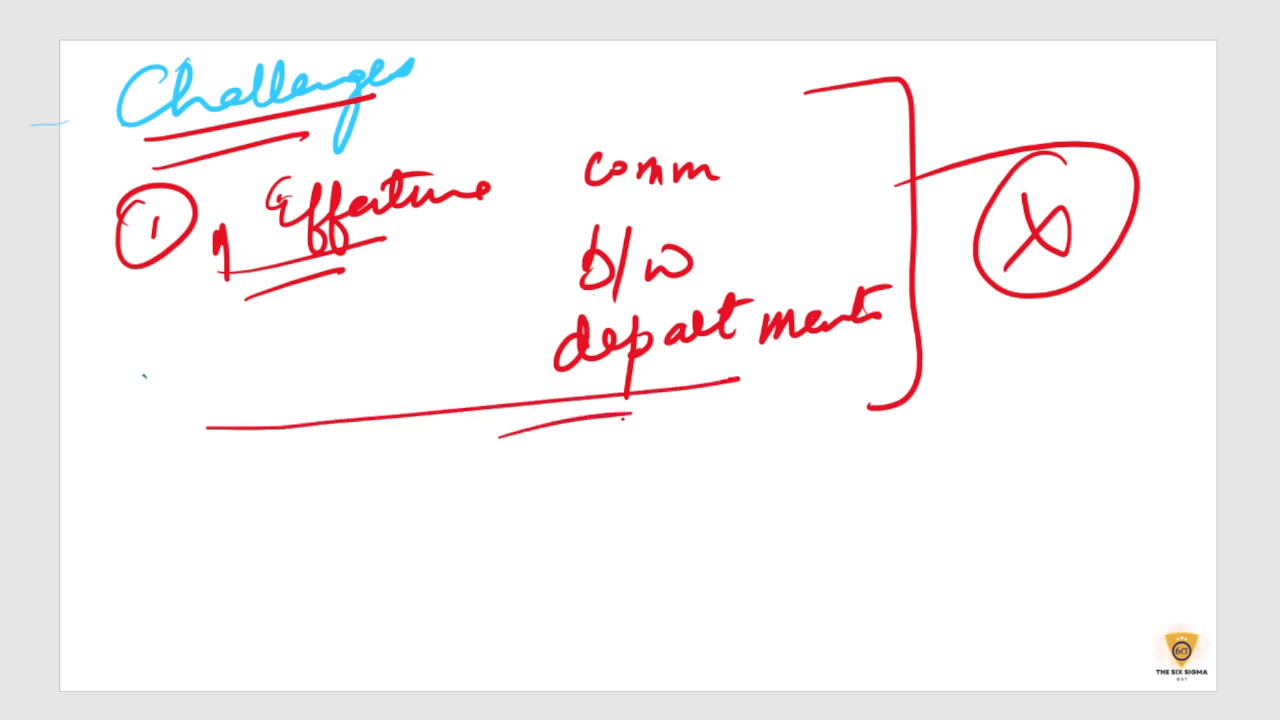
{"action": "left_click_drag", "start_coordinate": [216, 500], "coordinate": [400, 540]}
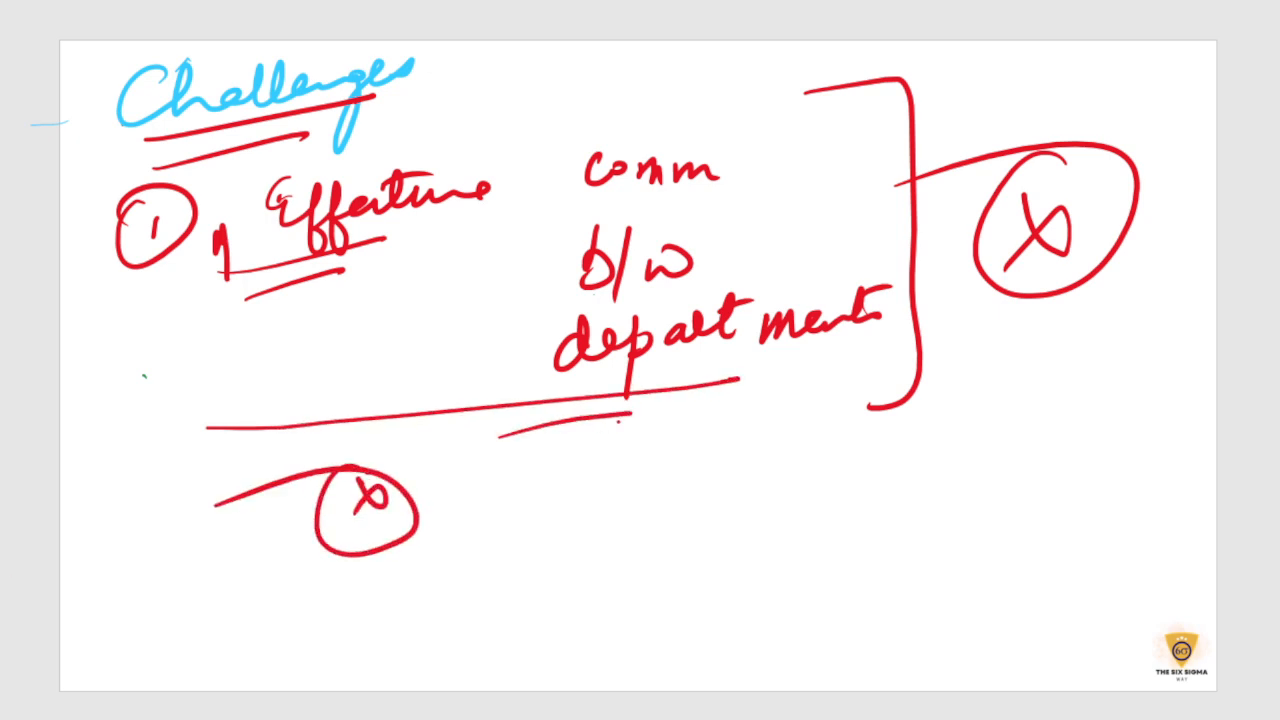